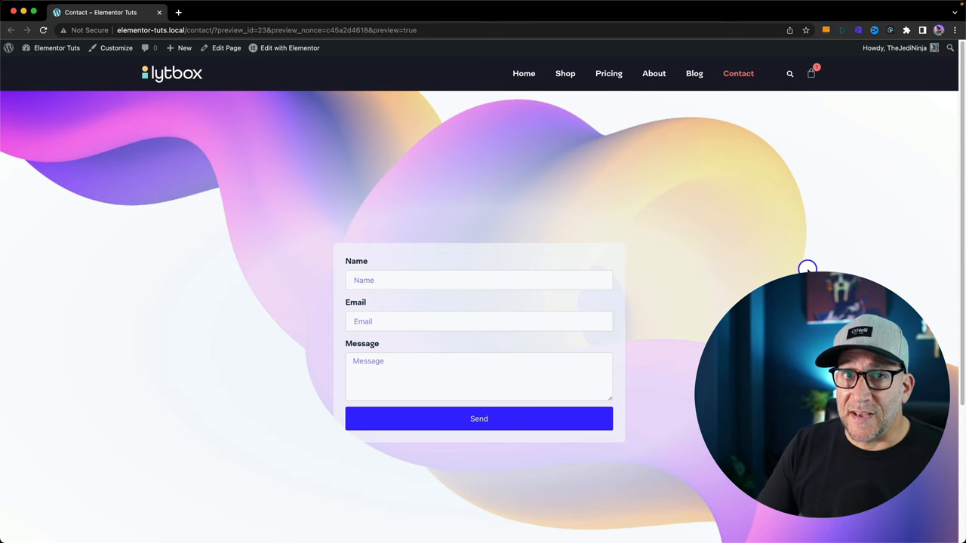
Open the contact page in Elementor using Edit with Elementor in the admin bar
left_click(290, 47)
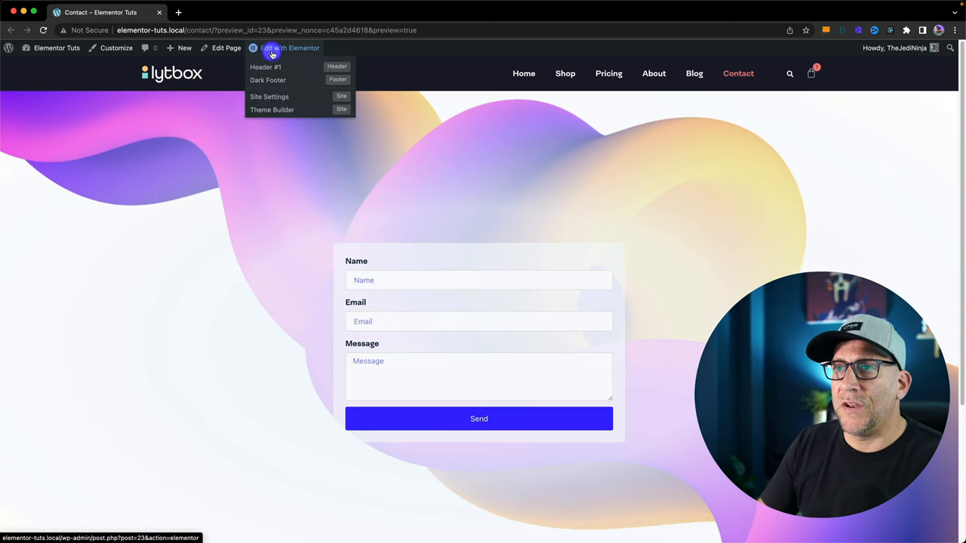
left_click(289, 48)
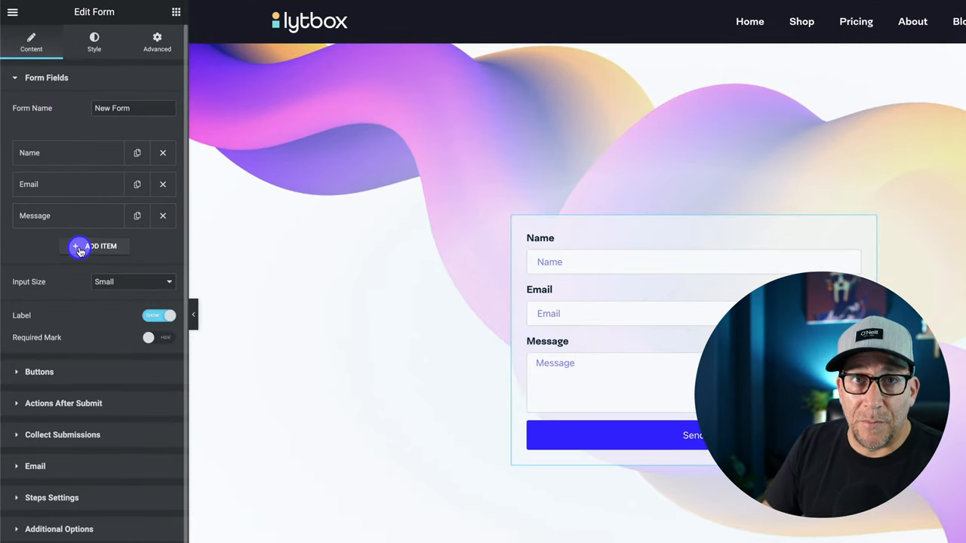
Add a new field to the contact form and set its type to Honeypot
left_click(95, 246)
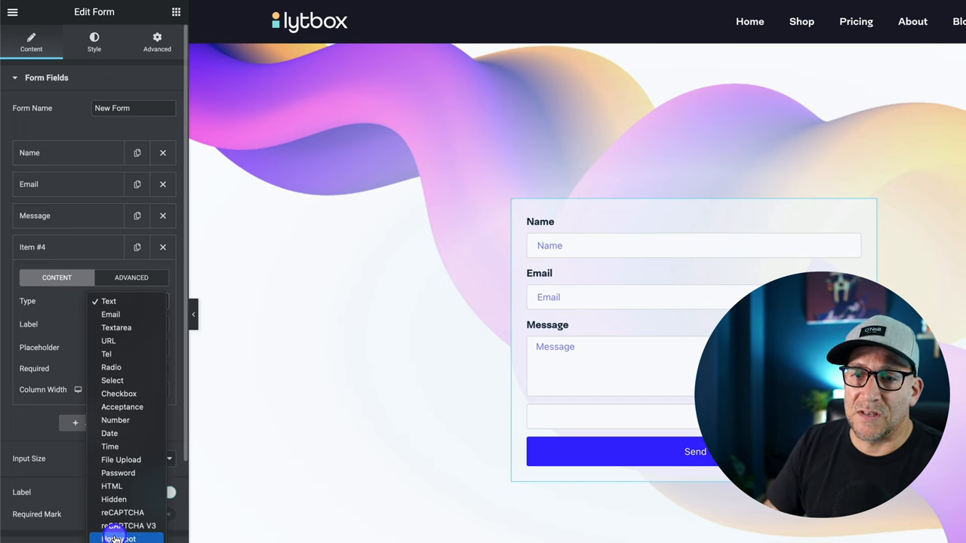
left_click(120, 538)
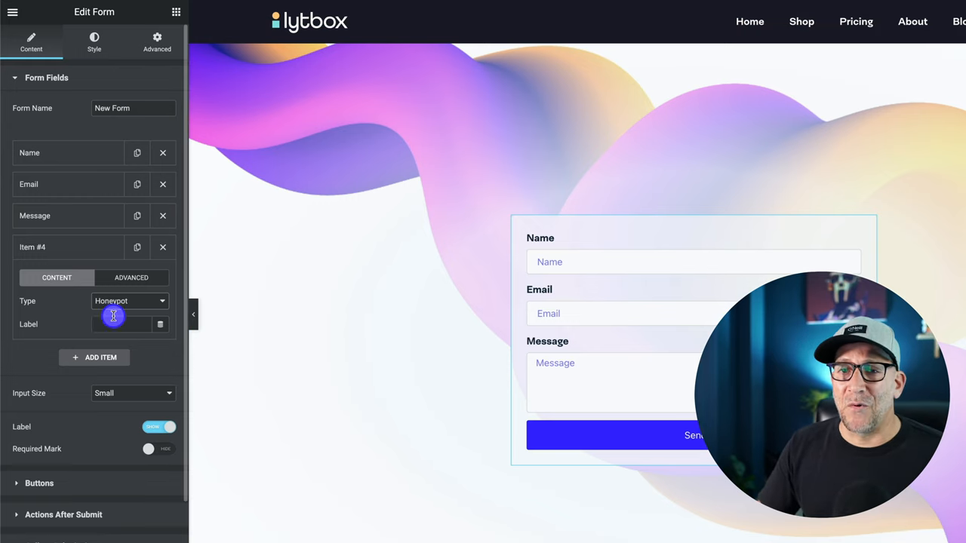
Label the honeypot field 'Phone' and duplicate it twice
left_click(121, 324)
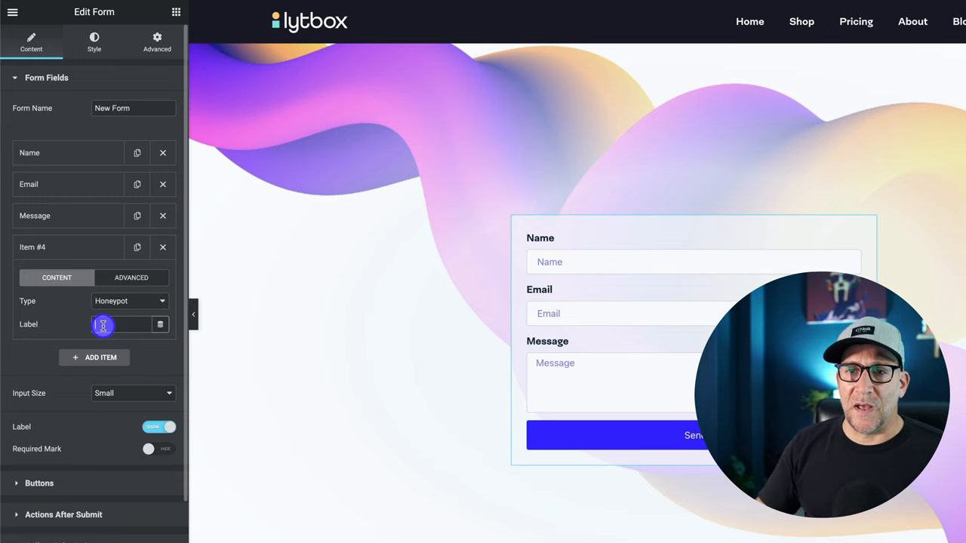
type("Phone")
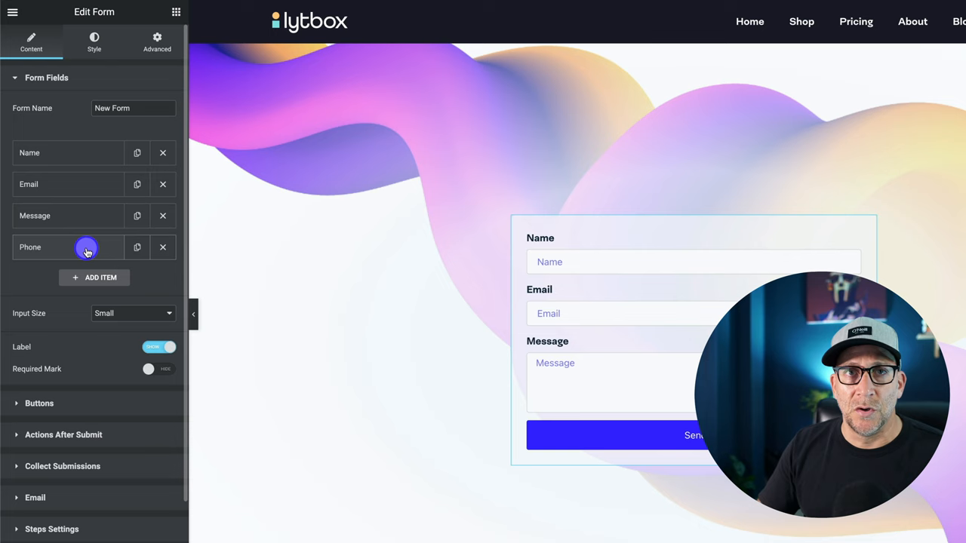
left_click(137, 247)
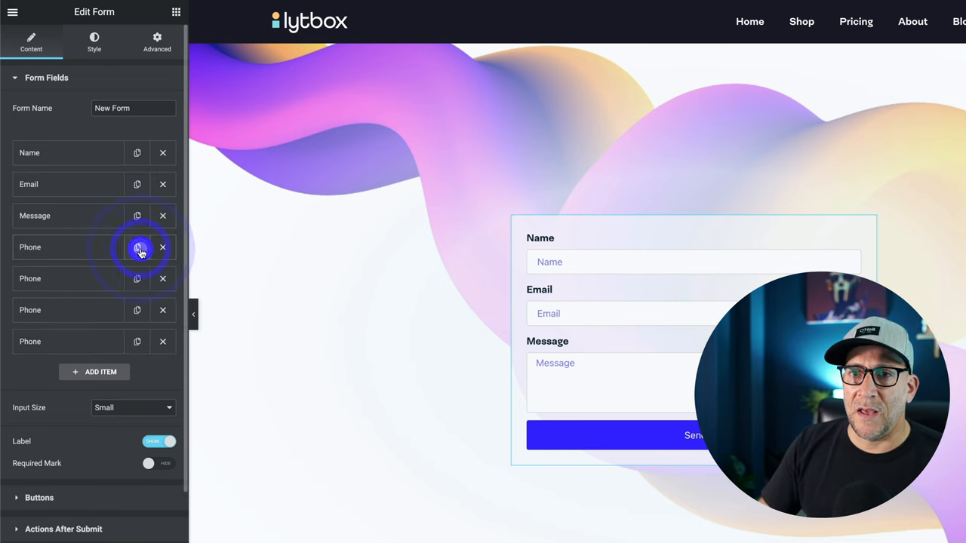
left_click(136, 247)
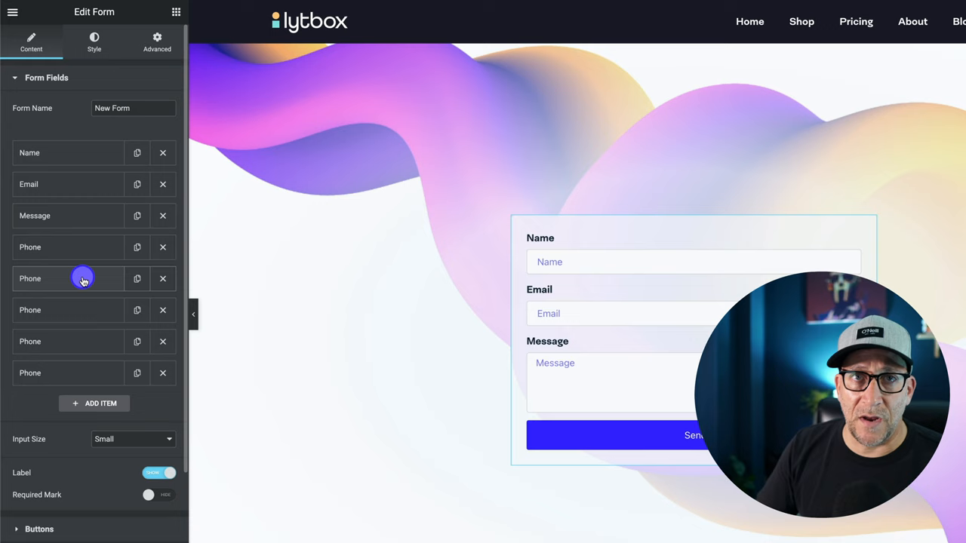
Relabel the copied honeypot fields 'City', 'Address' and 'Country'
left_click(68, 278)
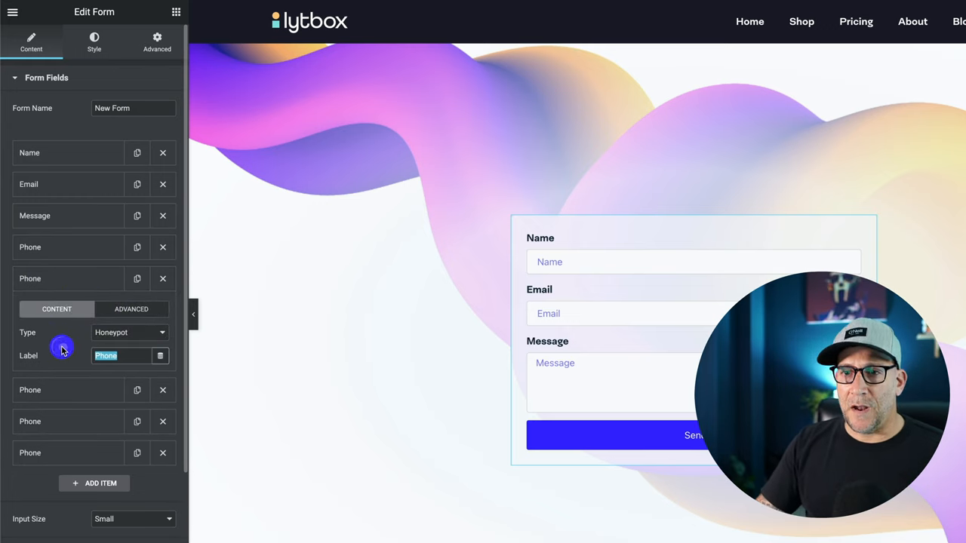
type("City")
type("A")
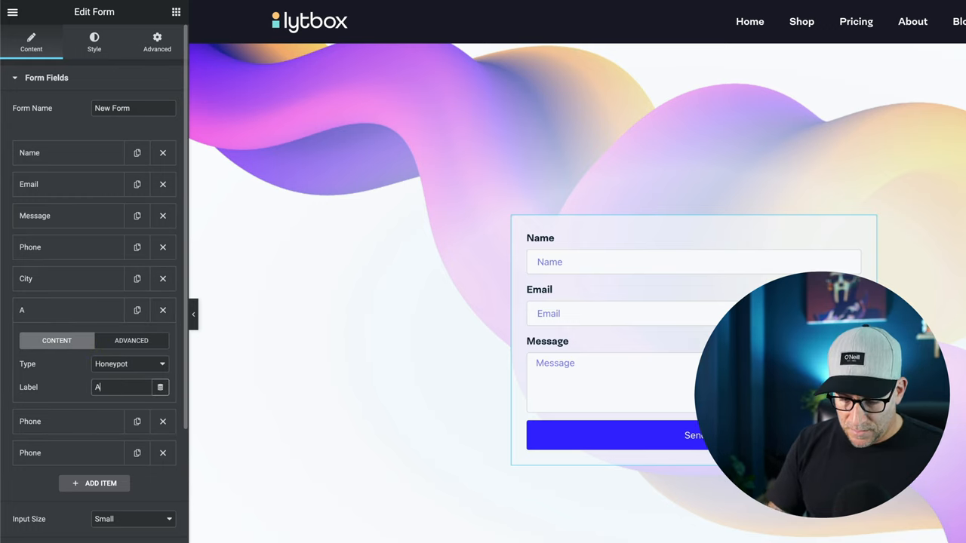
type("ddress")
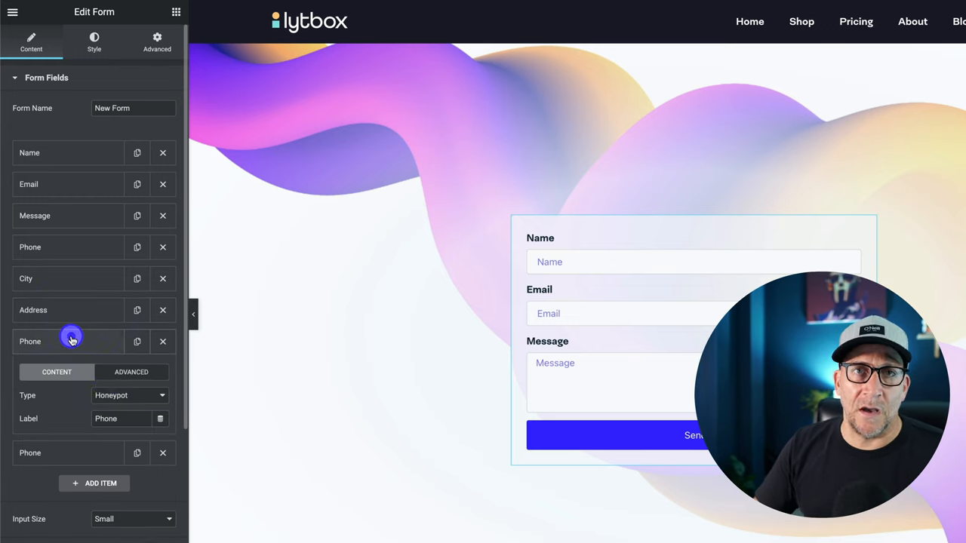
triple_click(121, 419)
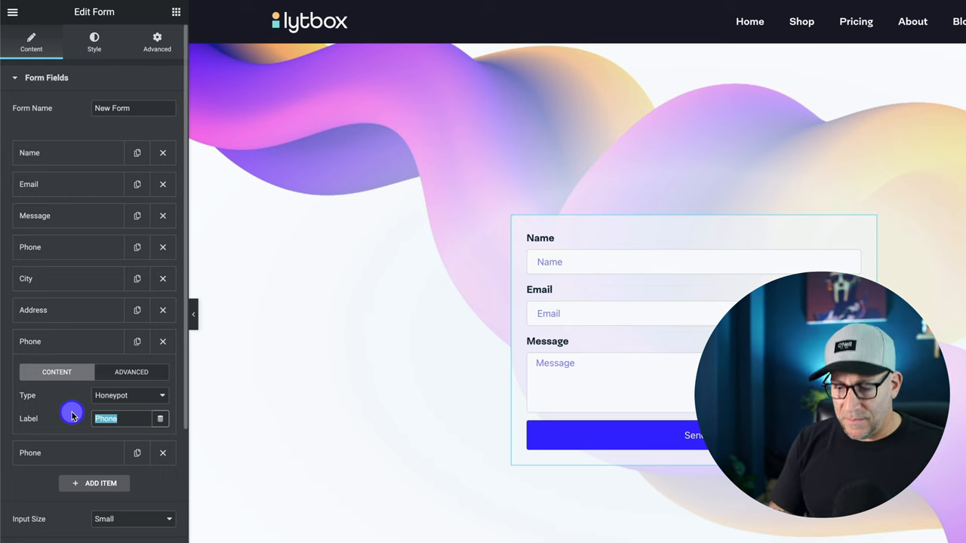
type("Copuntry")
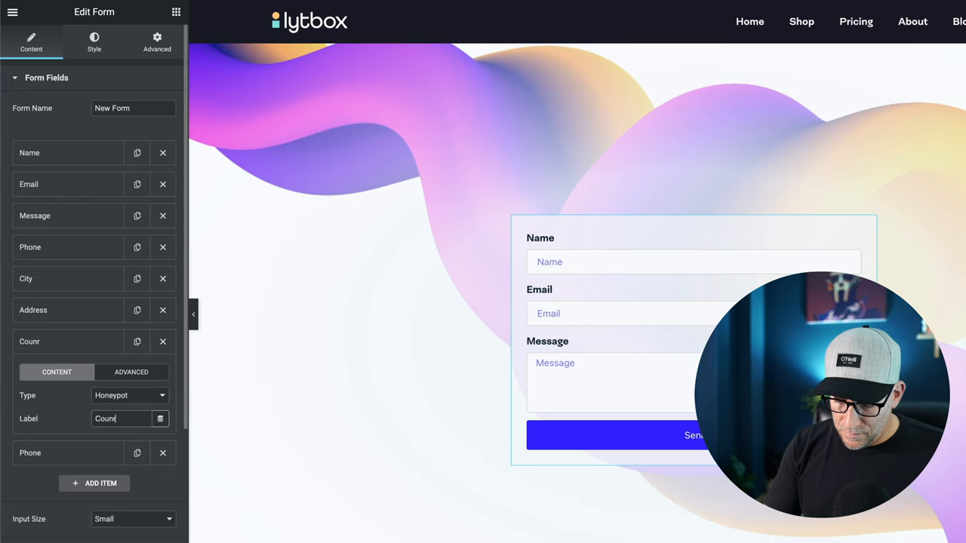
key("Backspace")
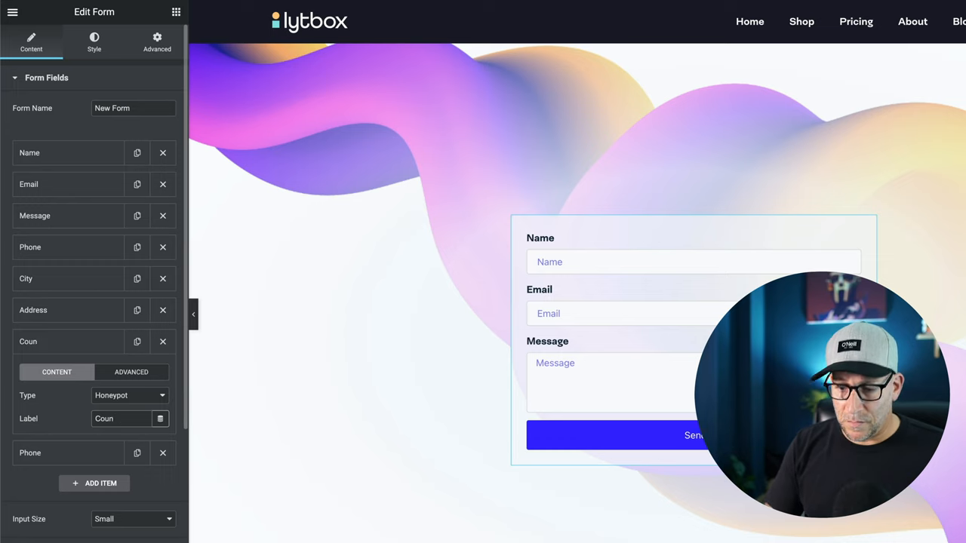
Relabel the last copied Phone field 'Zip code'
left_click(59, 347)
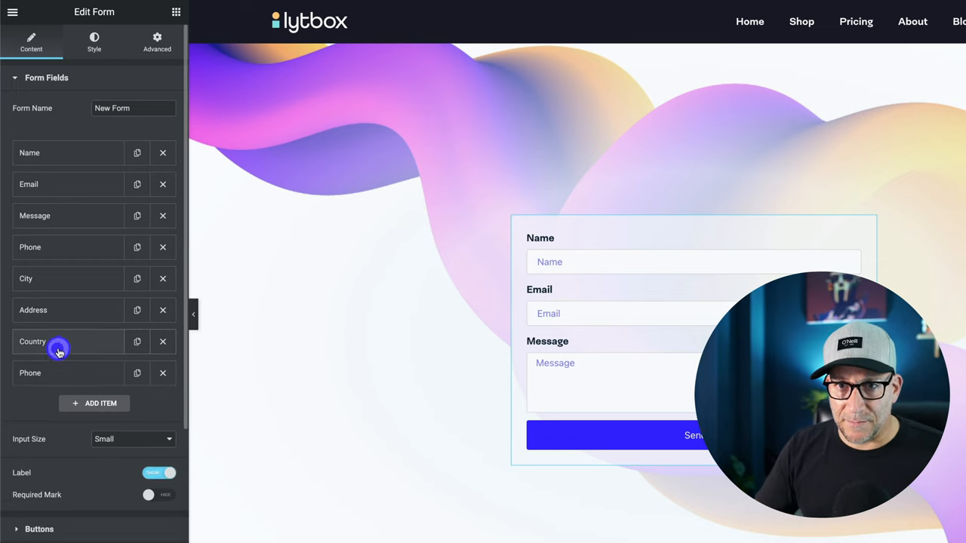
left_click(59, 341)
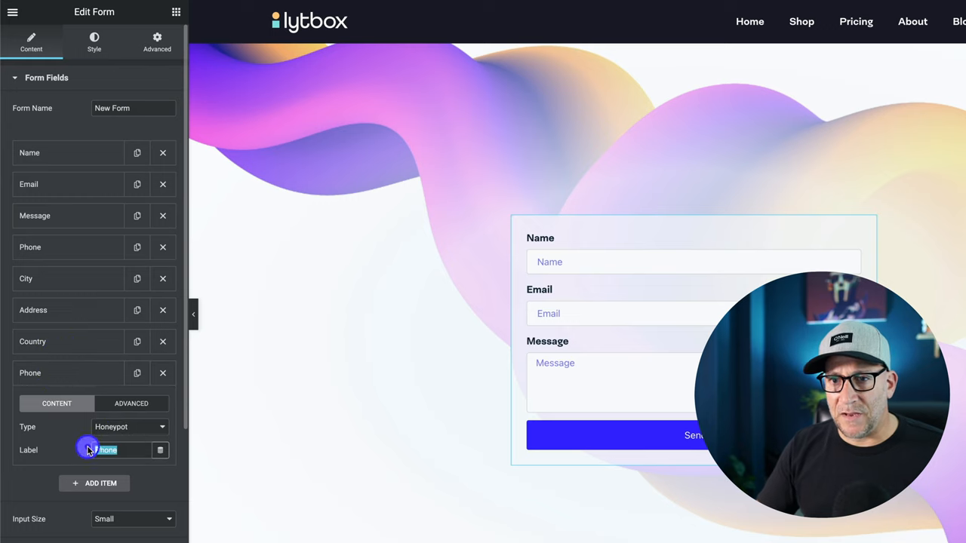
type("Zip c")
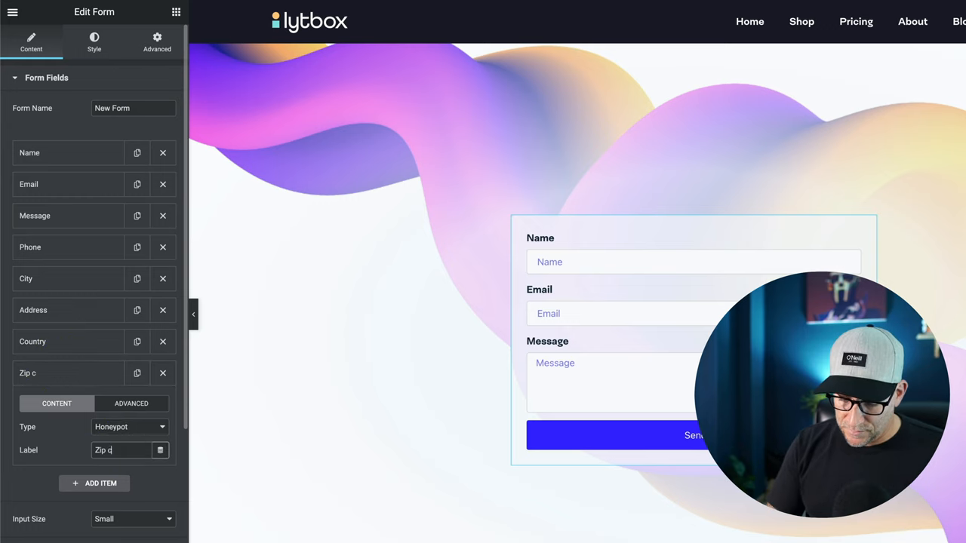
left_click(80, 373)
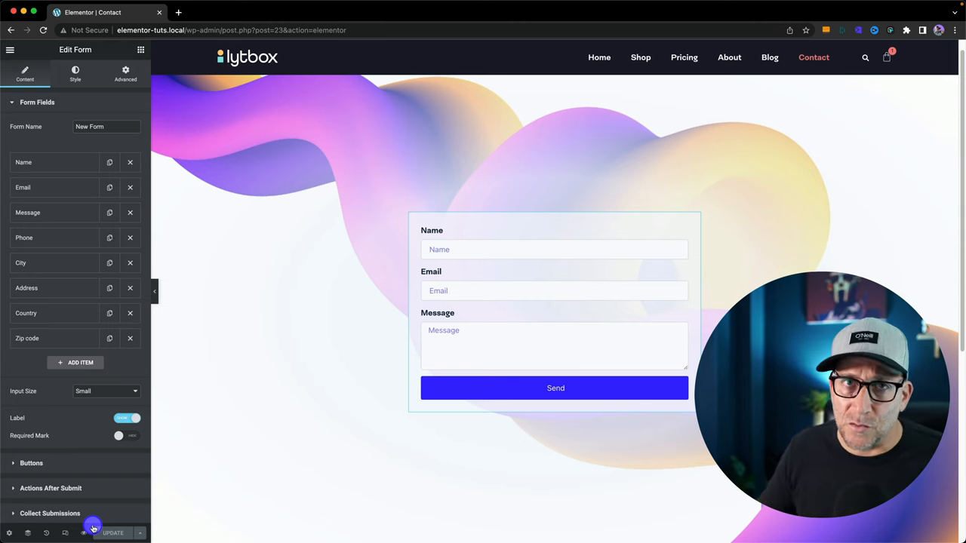
Open a new browser tab and go to cleantalk.org
left_click(179, 12)
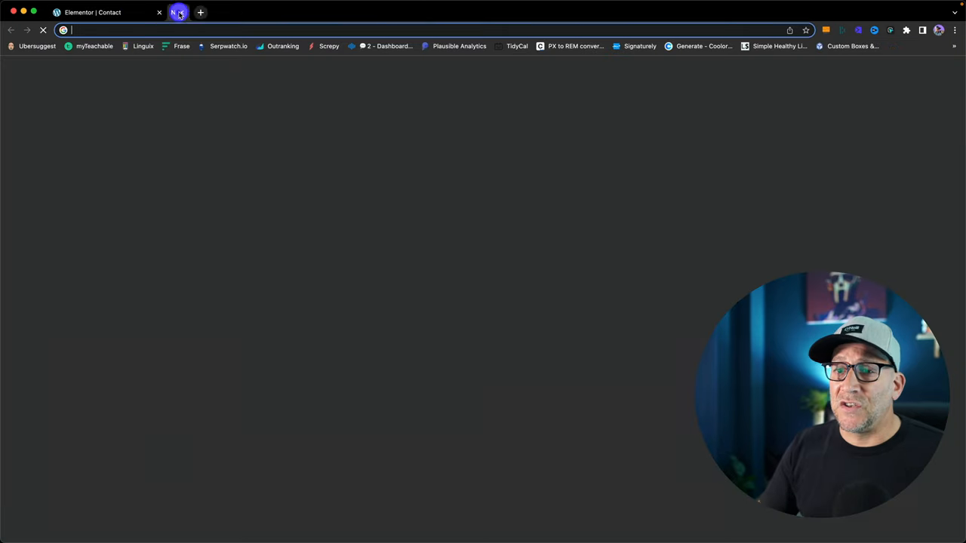
type("cleantalk.org")
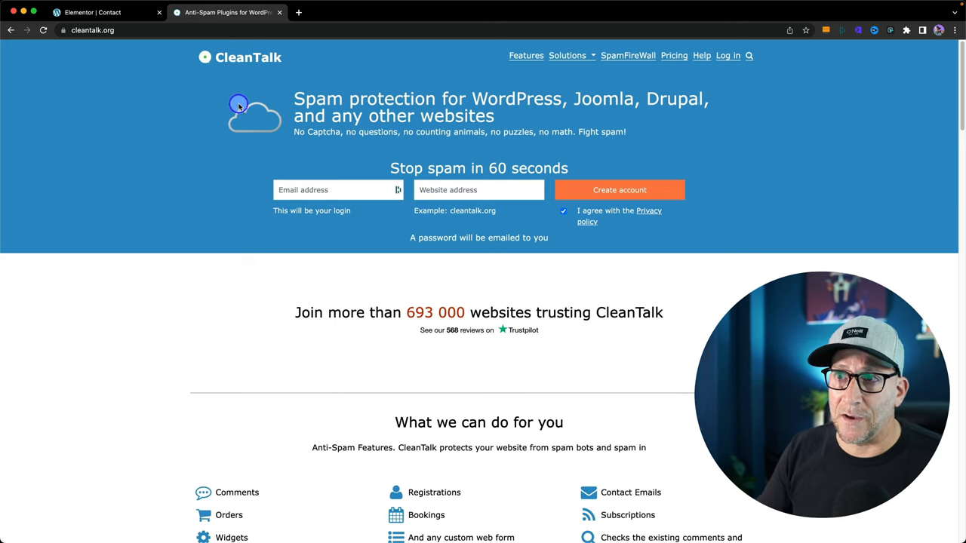
mouse_move(227, 123)
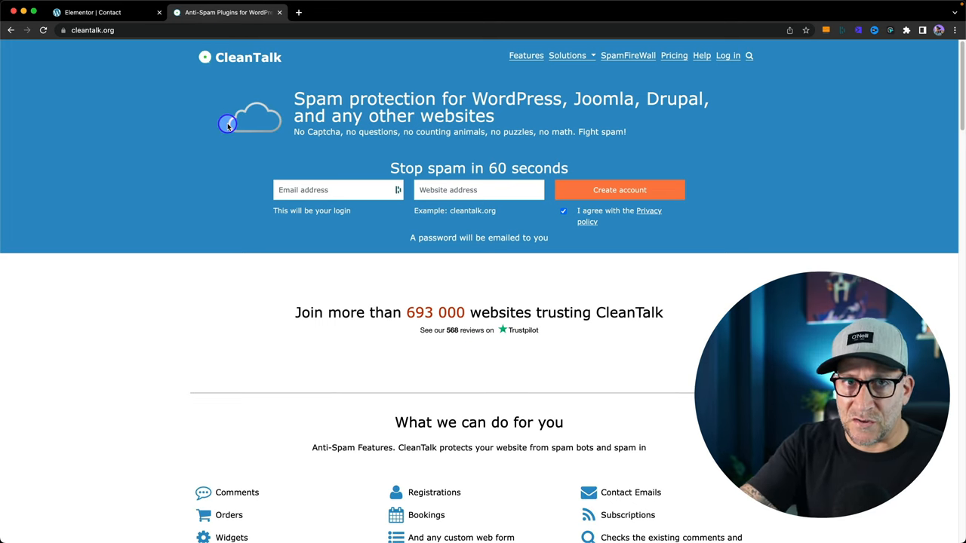